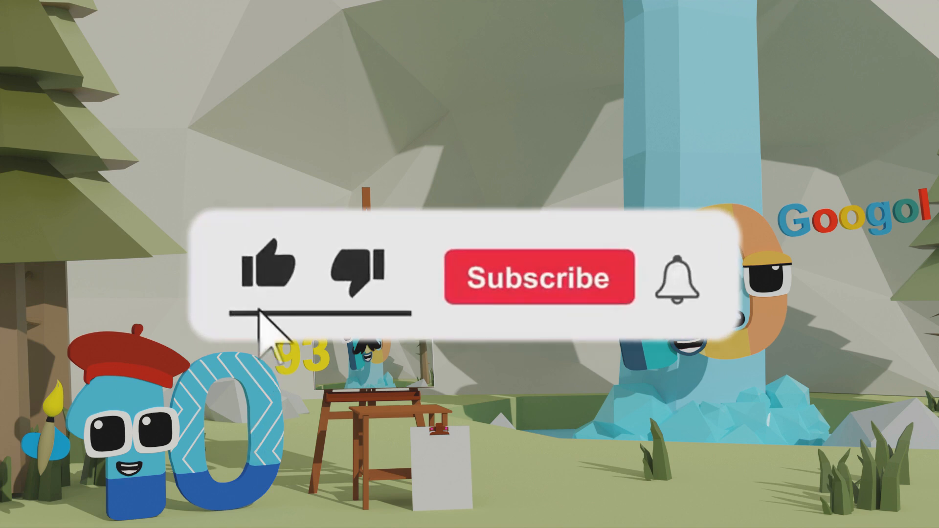
# Step: Switch views and open Render Properties to show the Sampling settings
pyautogui.click(539, 276)
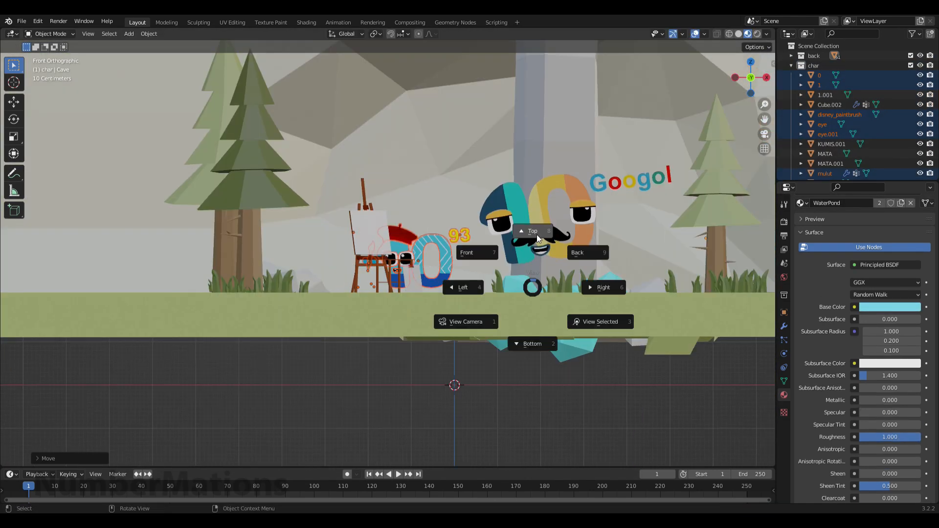
pyautogui.click(532, 231)
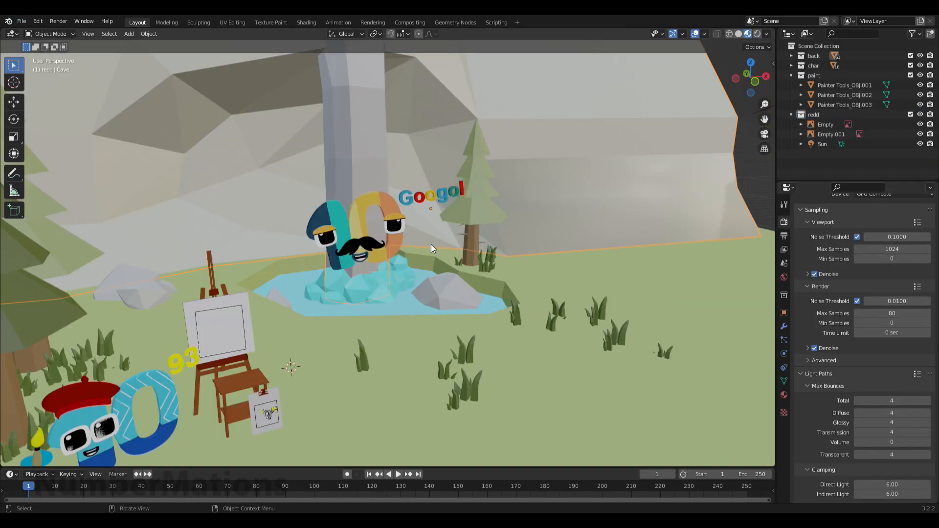
# Step: Key the camera's location at the current frame, then move to a later frame
pyautogui.press('Tab')
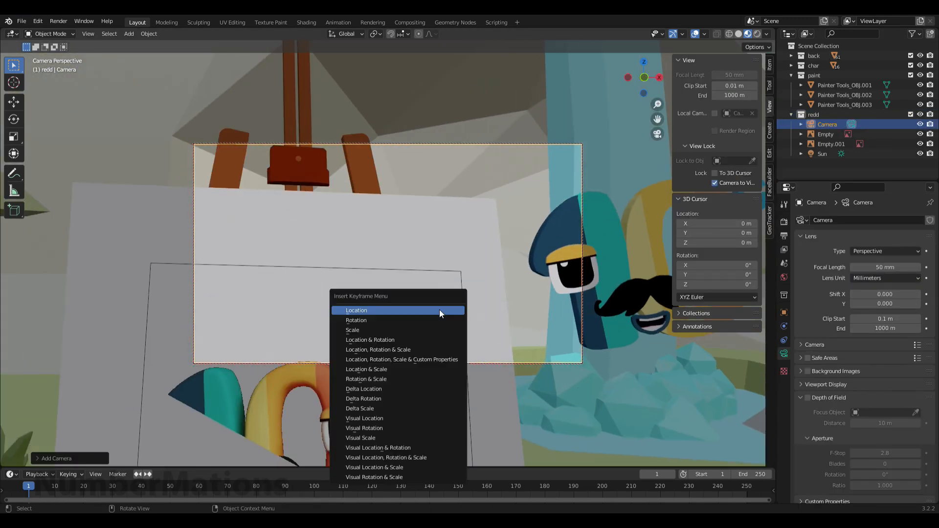
pyautogui.click(355, 310)
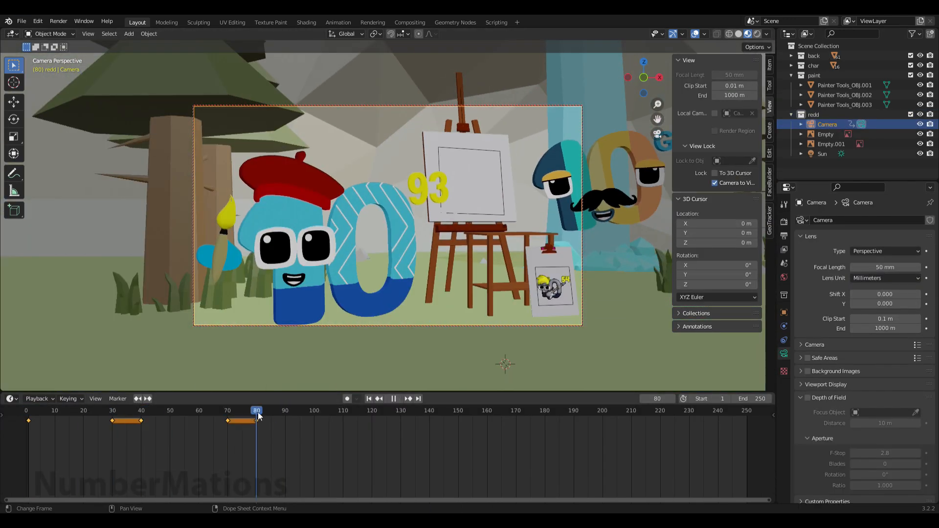
pyautogui.click(487, 410)
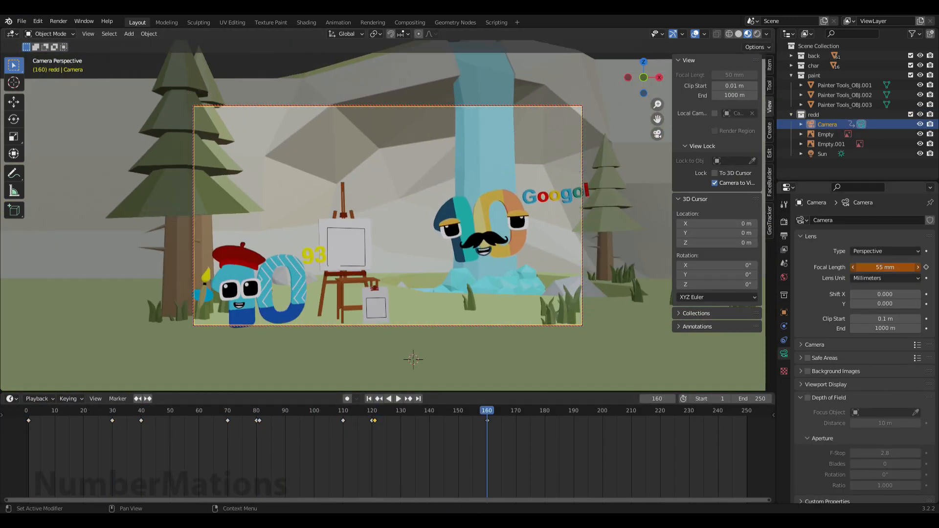